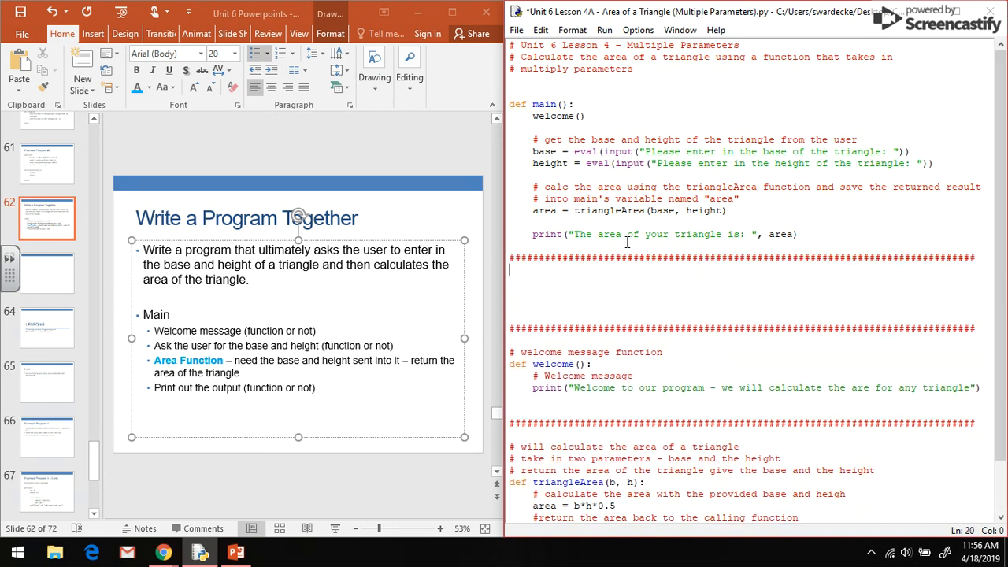
Write comments saying the function gets base and height from the user and returns them to the caller
type("# g")
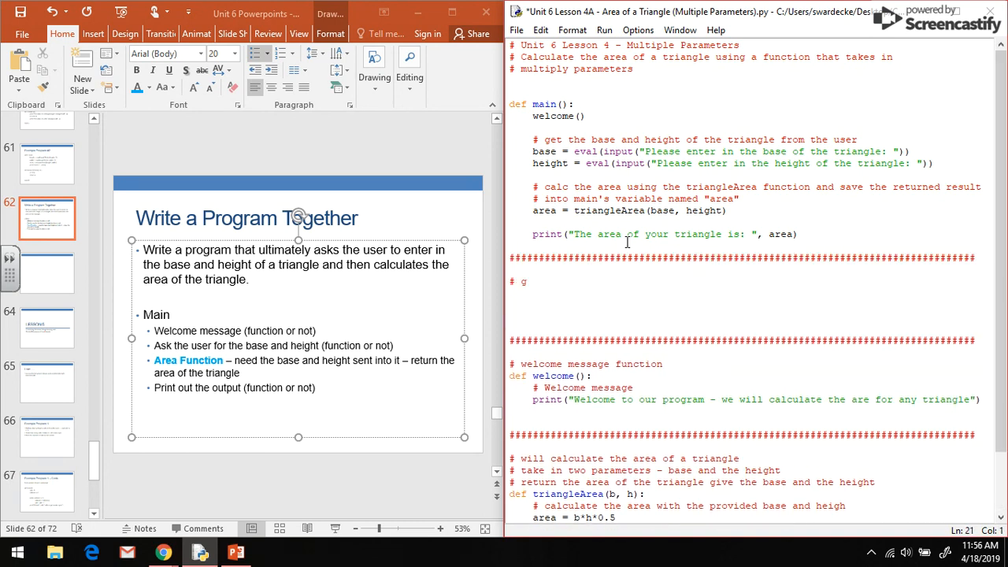
type("et the ba")
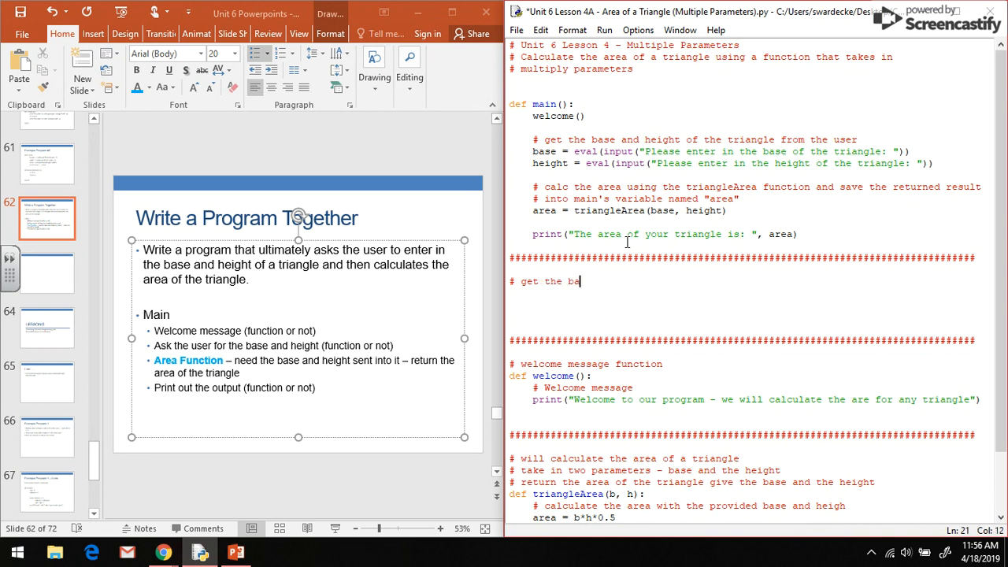
type("se and height from the user")
left_click(745, 293)
type("# re")
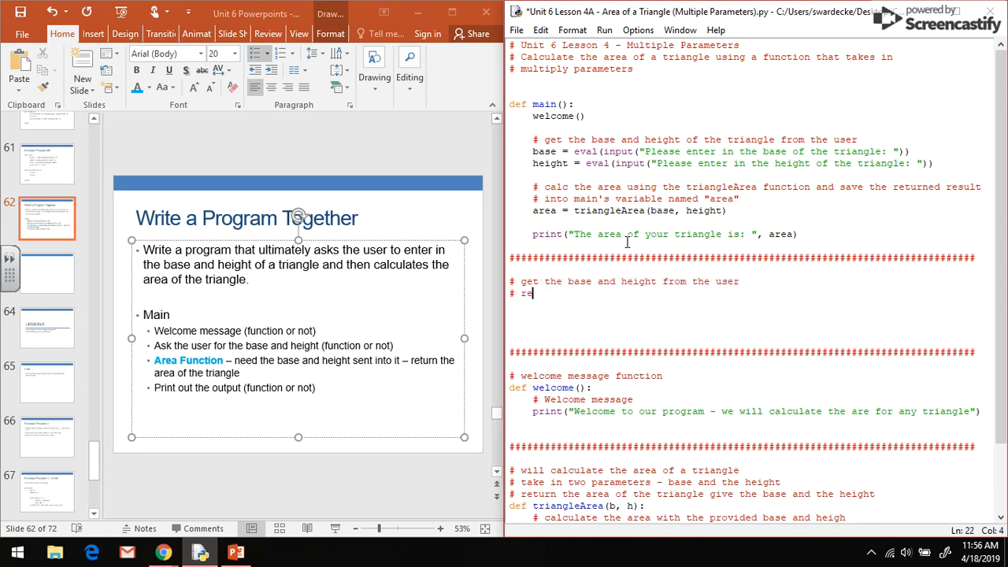
type("turn the base")
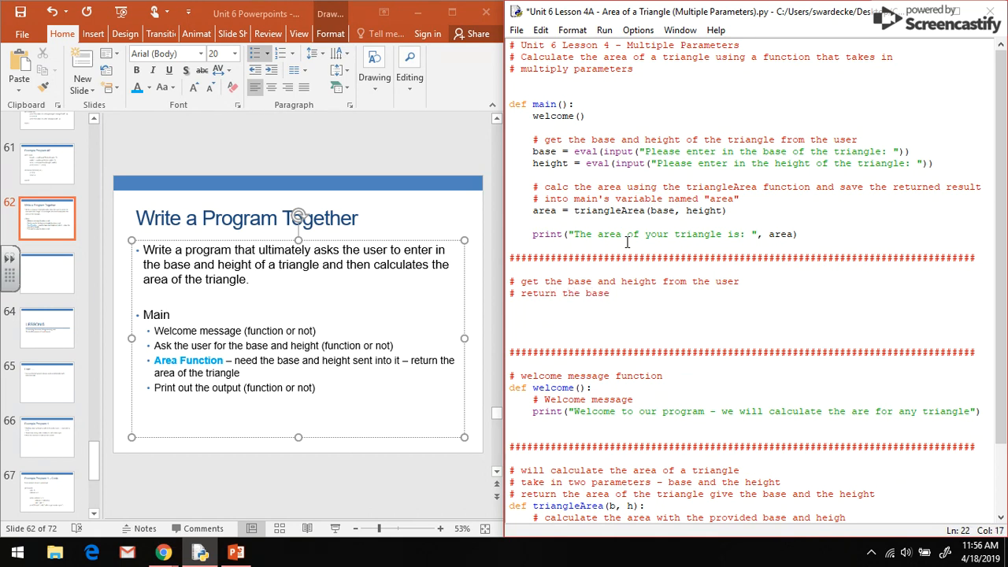
type("and height back to t")
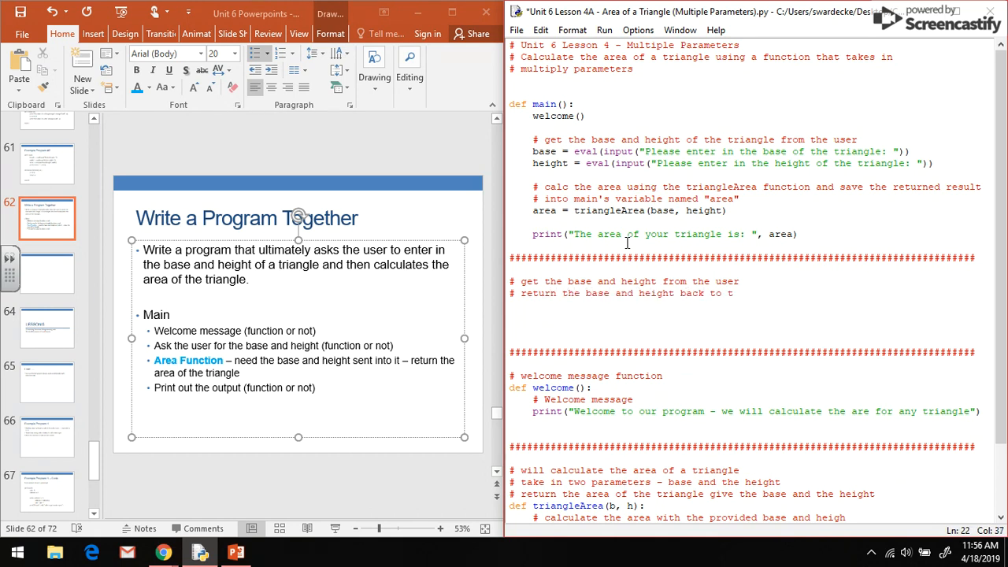
type("the calling program")
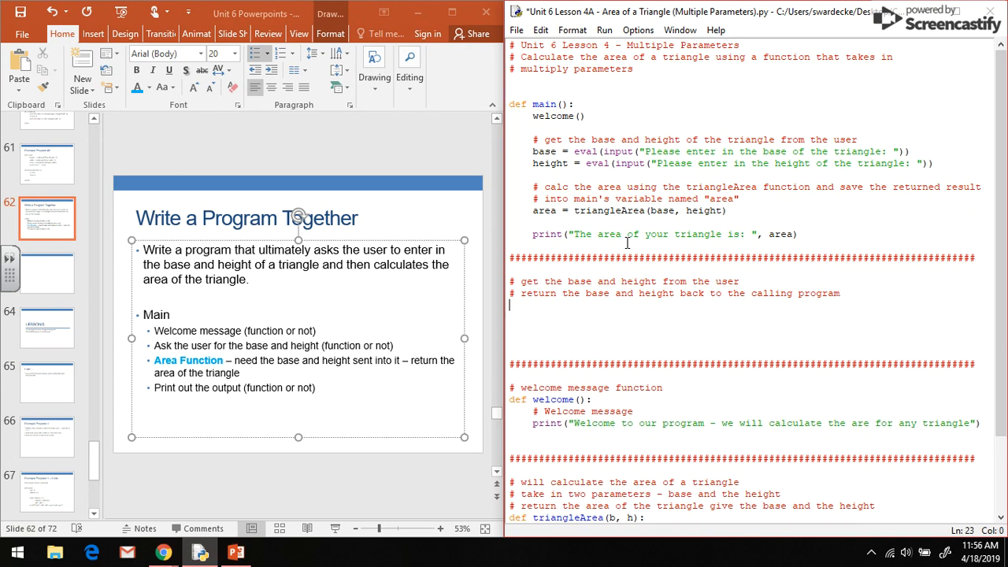
Start the getValues() function definition below the comments
type("def getvalues():")
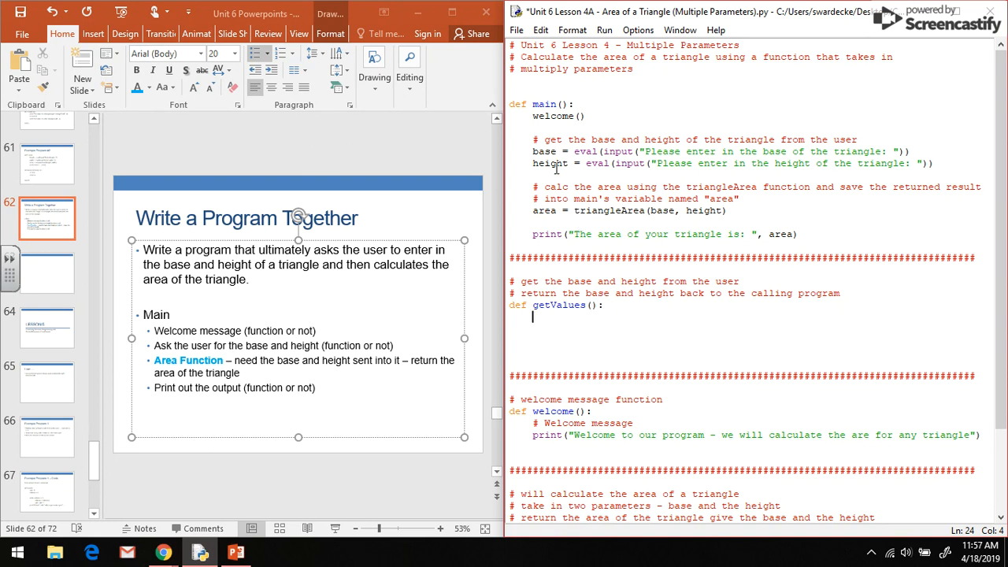
Move the base/height input lines into getValues and end it with 'return base, height'
left_click_drag(534, 138, 932, 162)
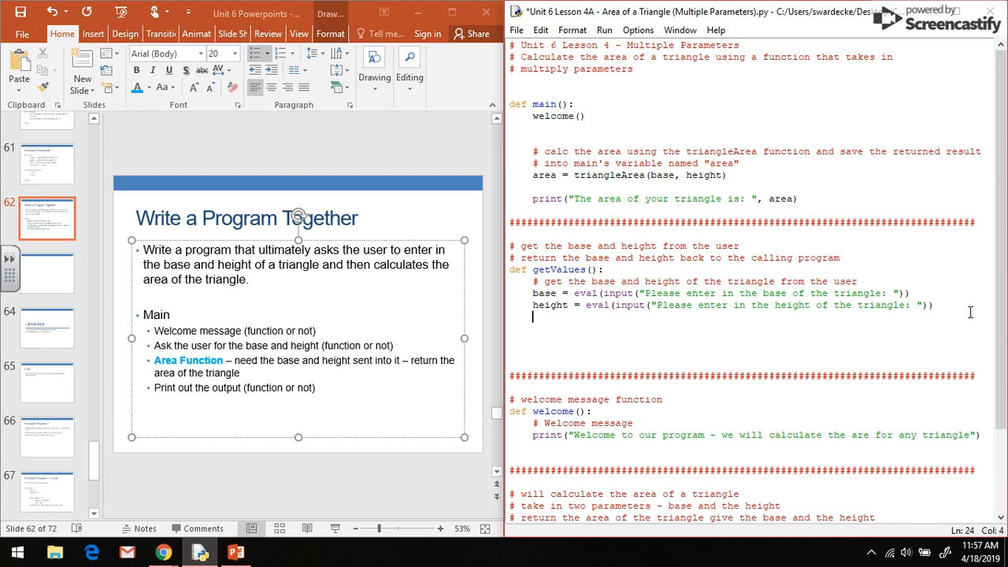
type("return")
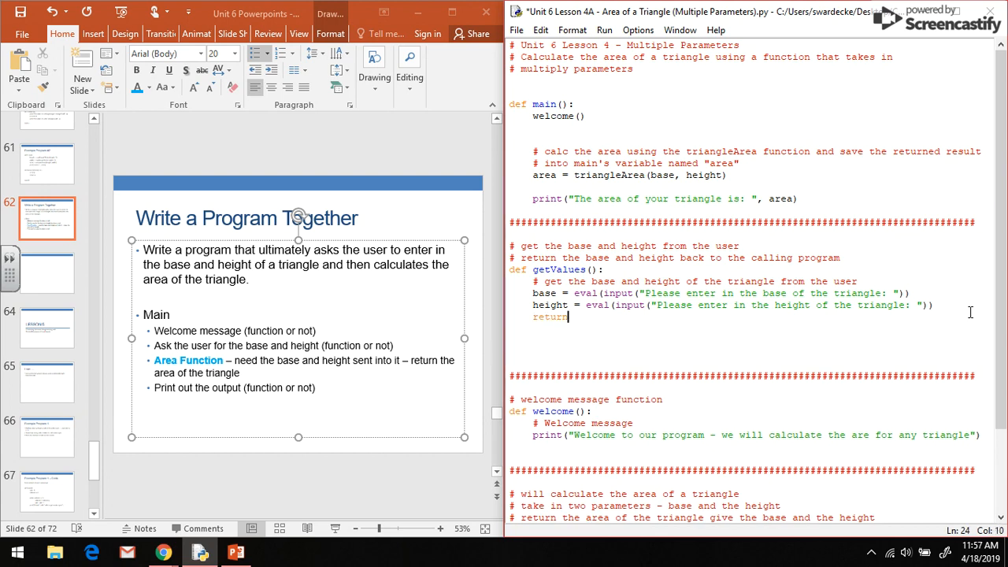
type("base,")
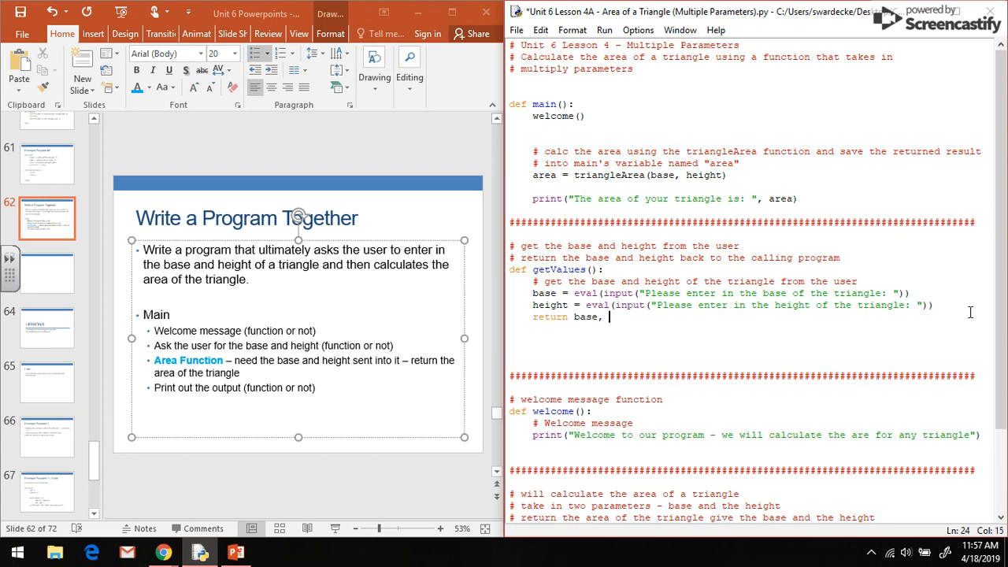
type("height")
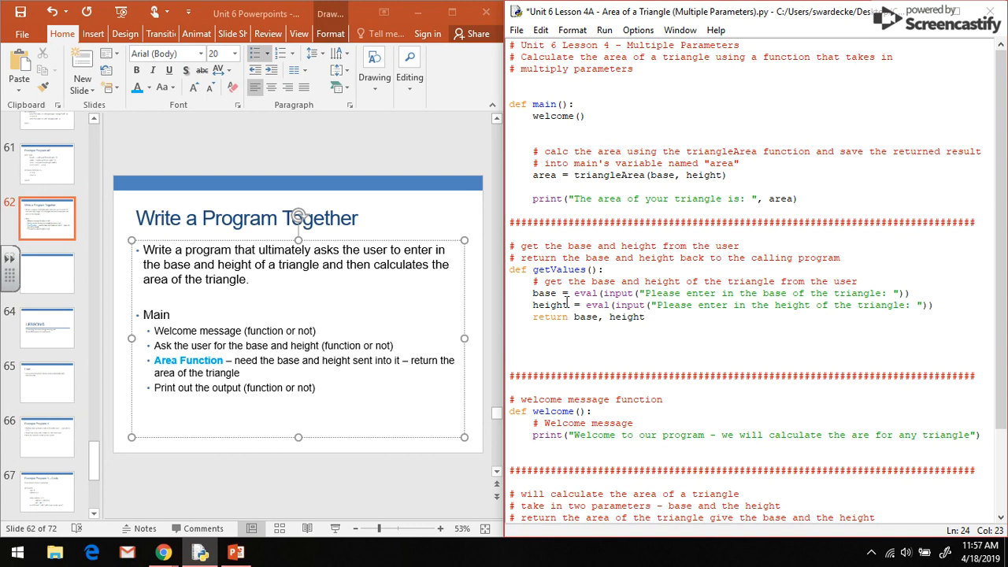
mouse_move(550, 129)
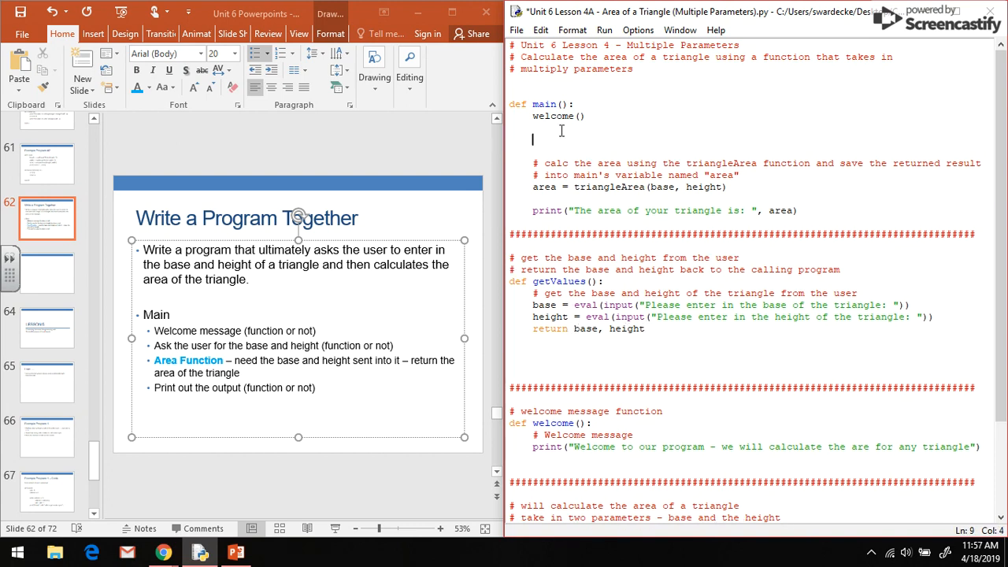
Write 'base, height = getValues()' in main and highlight the returned base, height values
type("getValues")
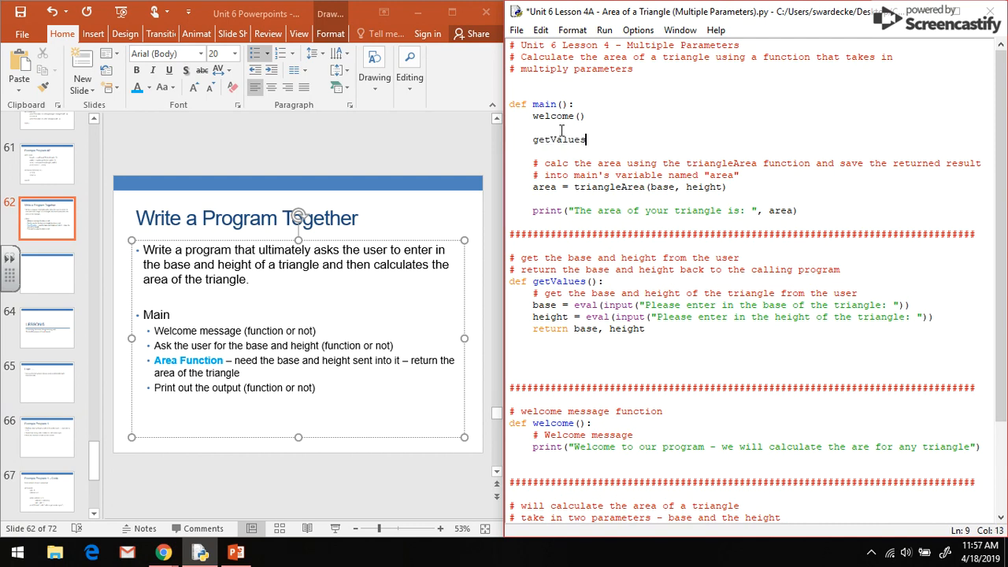
type("()")
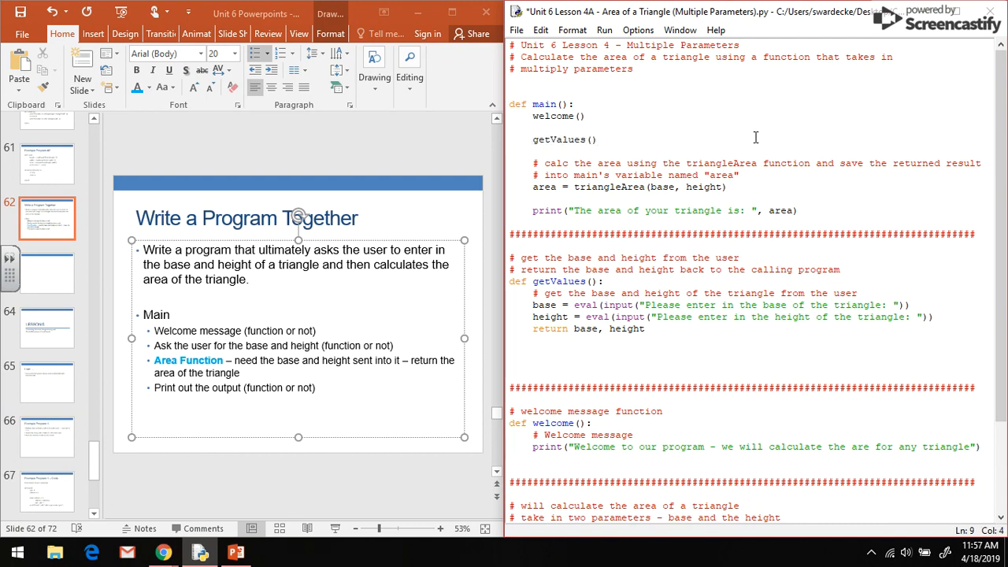
type("base, ,height")
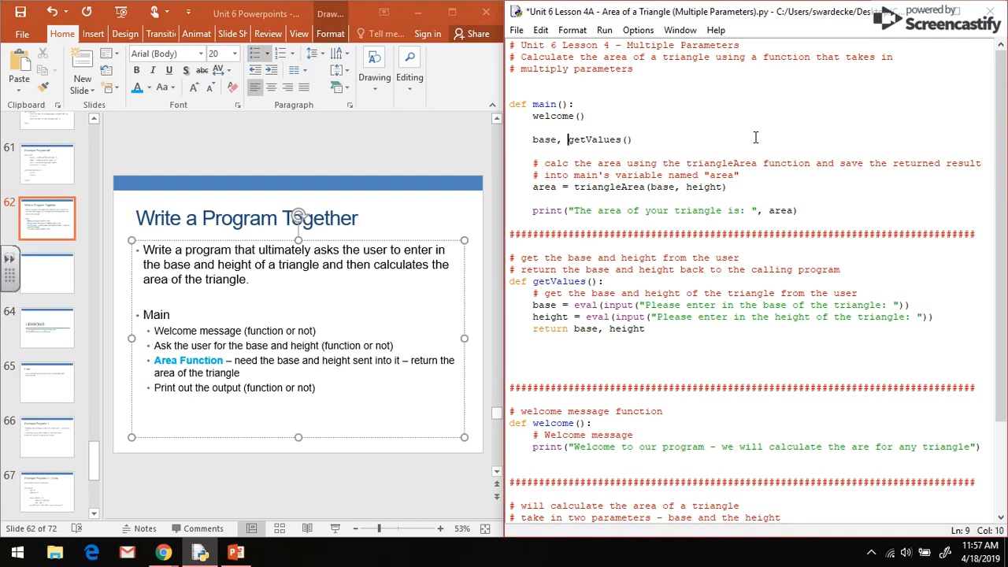
type("height =")
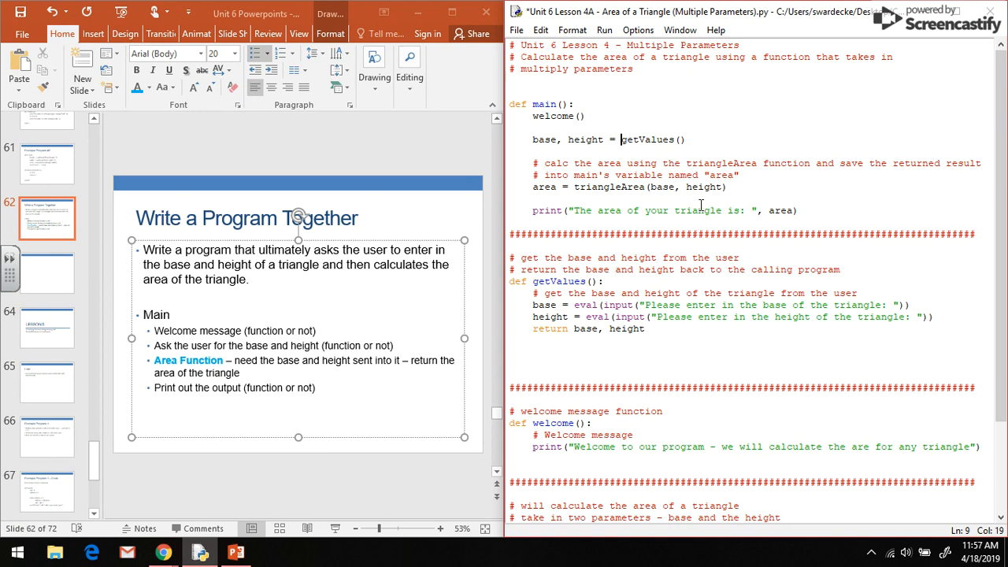
left_click(675, 186)
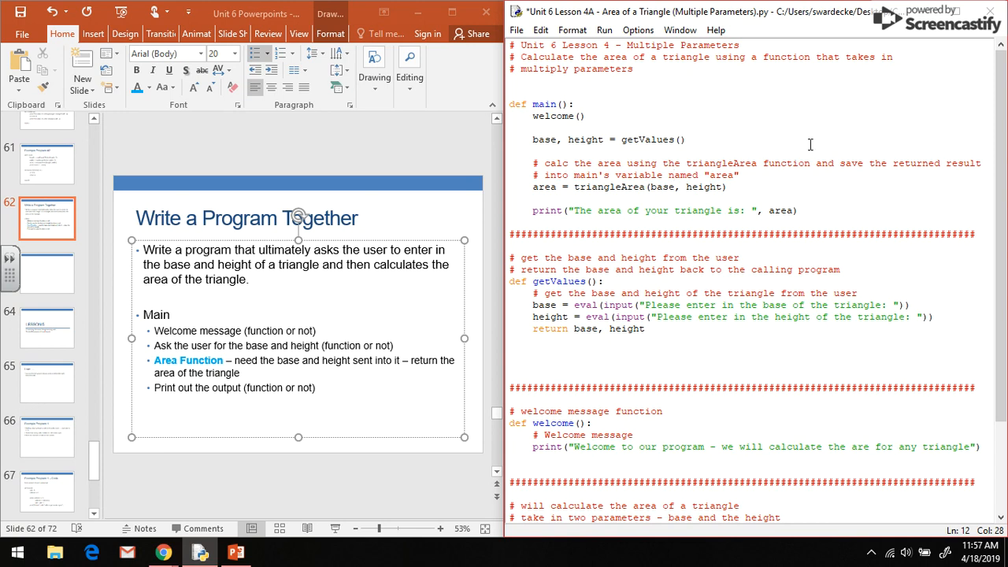
double_click(627, 329)
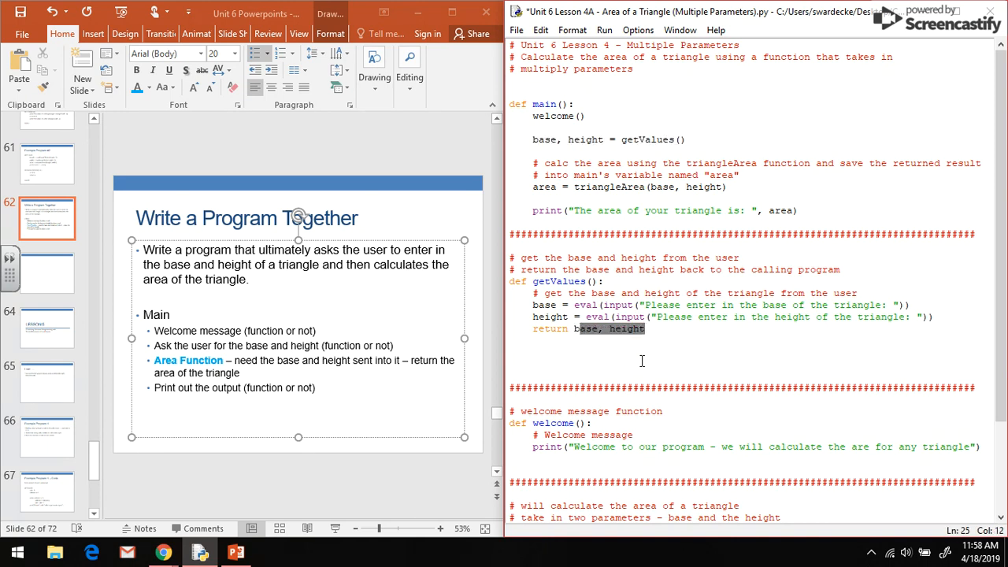
Run the module, saving the triangle-area script when prompted
left_click(575, 138)
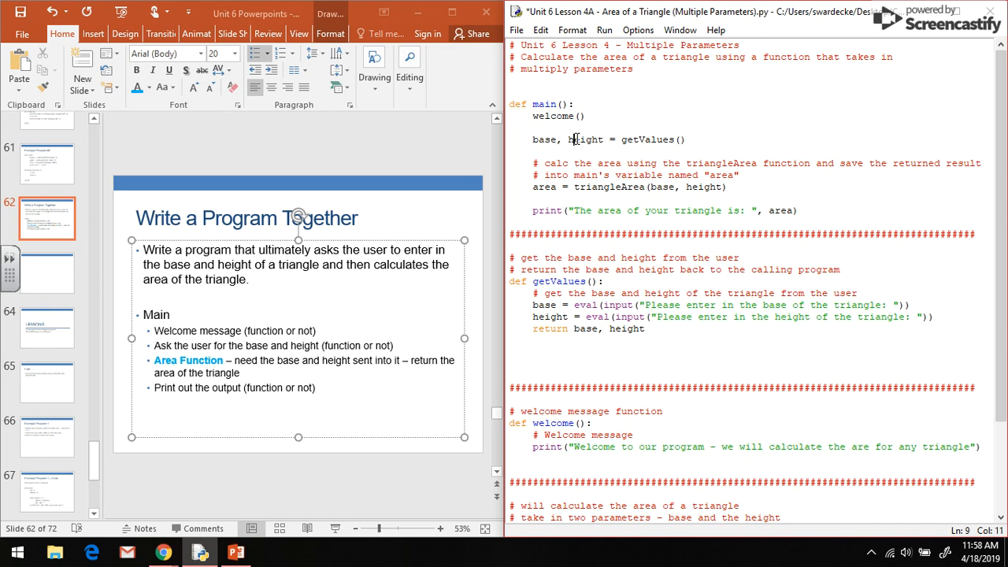
left_click(605, 30)
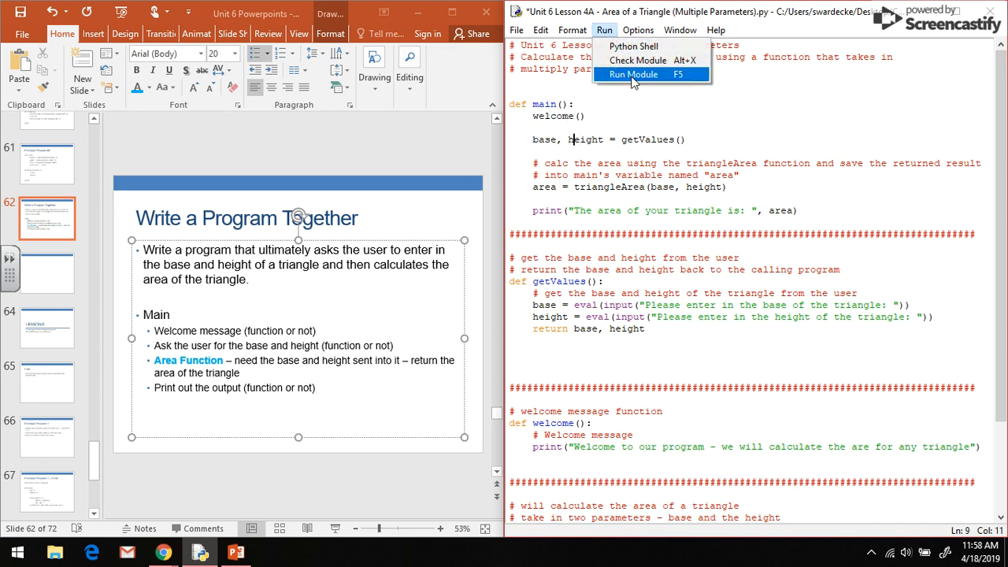
left_click(633, 74)
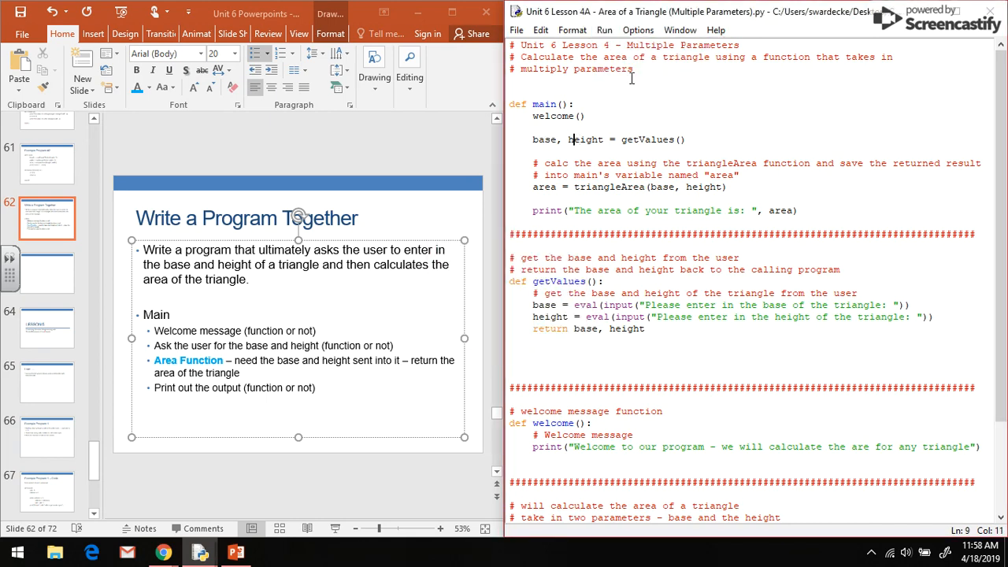
left_click(604, 30)
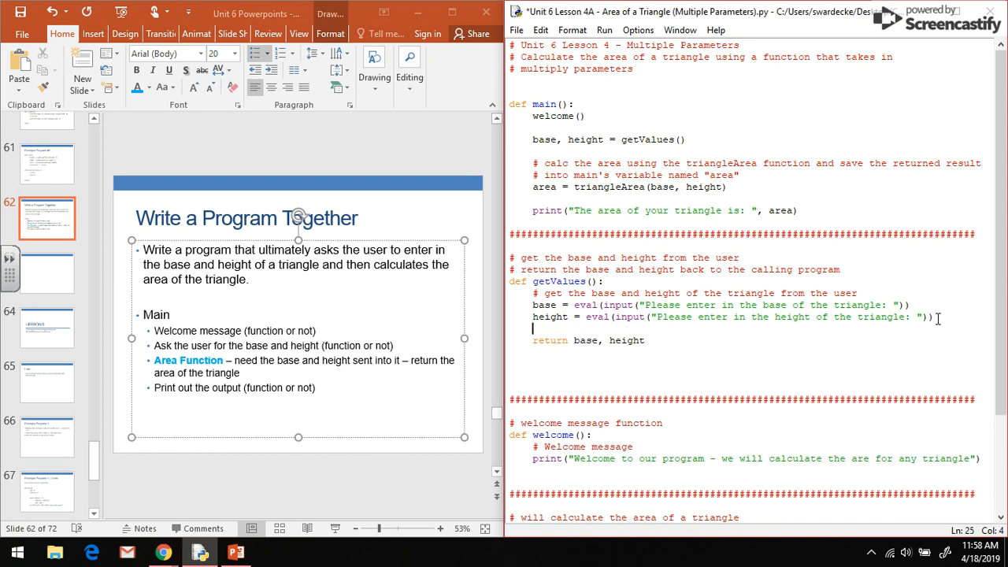
Comment '# return two values' above the return and note main gets two values from the user
type("# return two values")
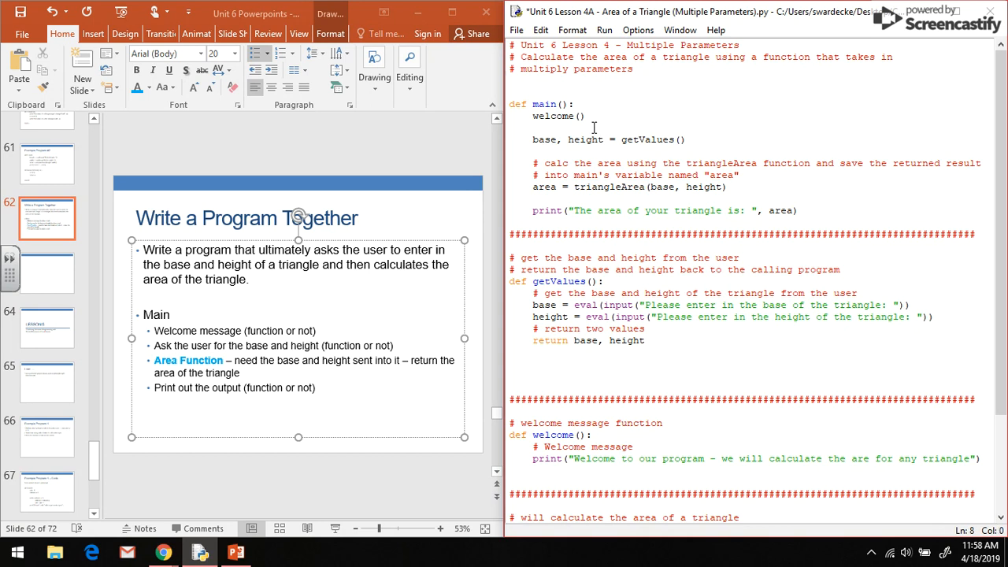
type("# getting")
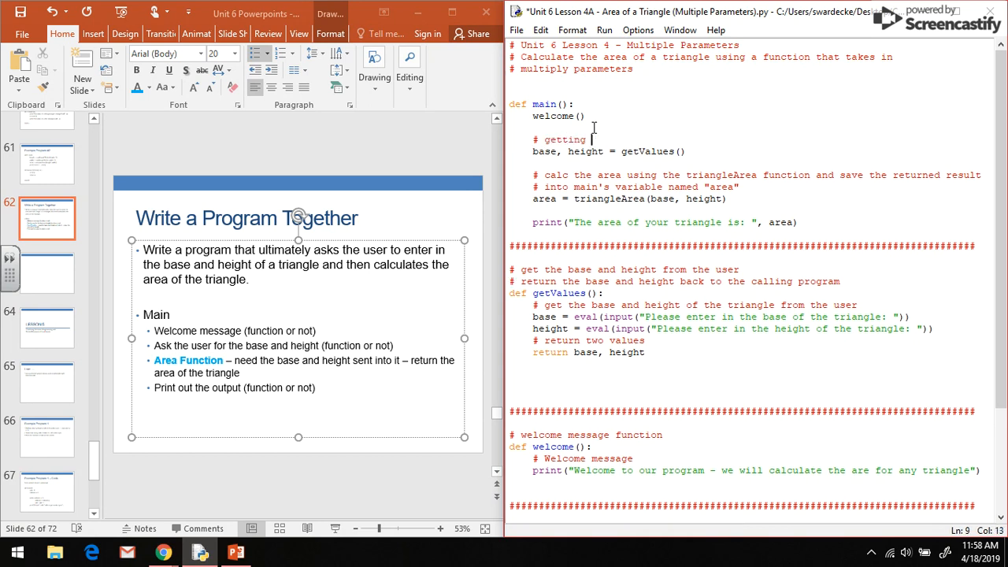
type("to values from the user")
type("# saving them both in two separate variables")
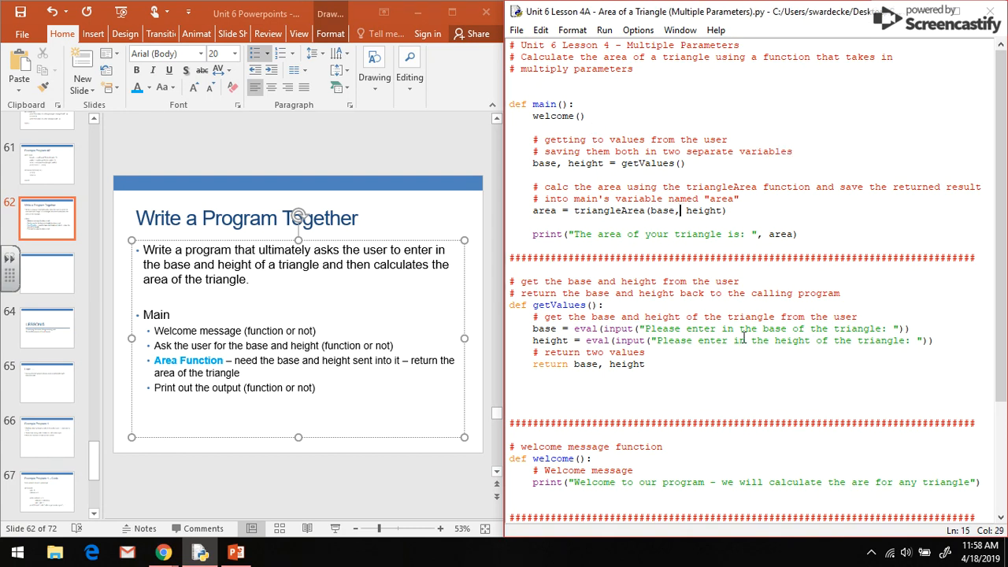
mouse_move(734, 422)
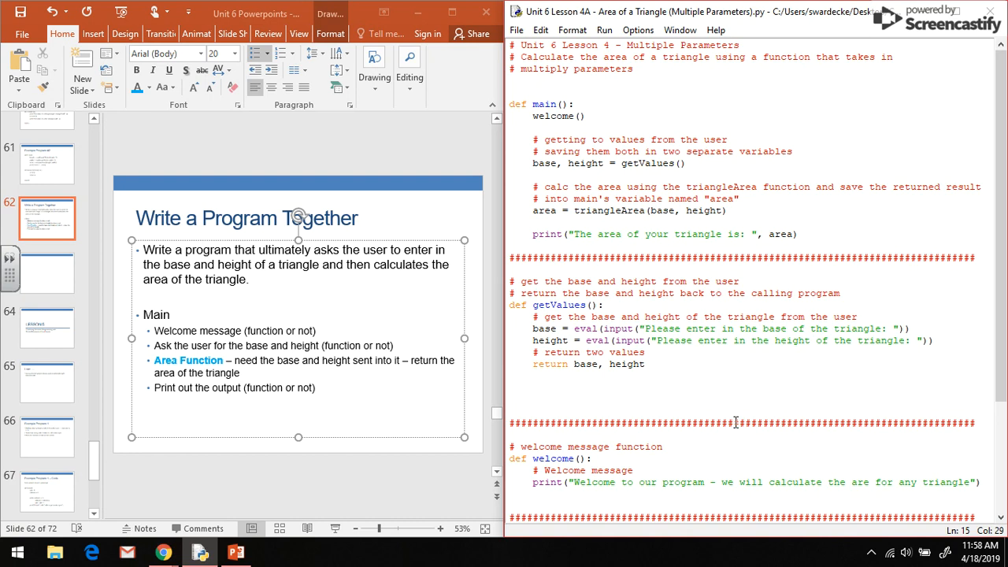